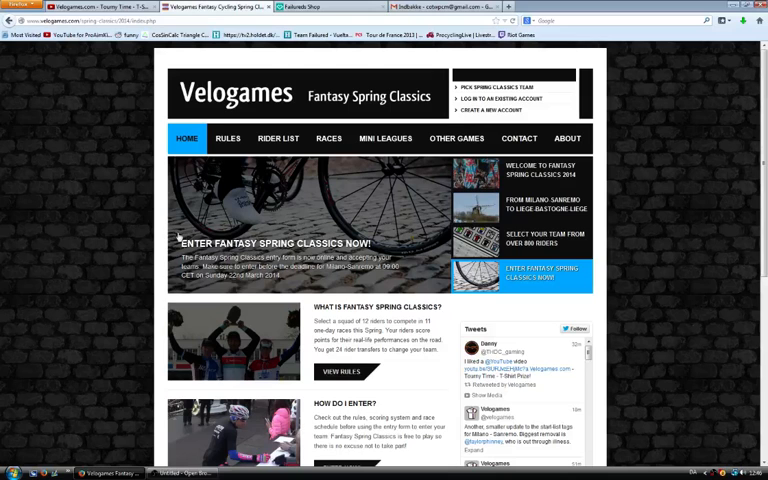
# - Begin registration with a username starting 'Fail' and the player's name and email
pyautogui.click(456, 138)
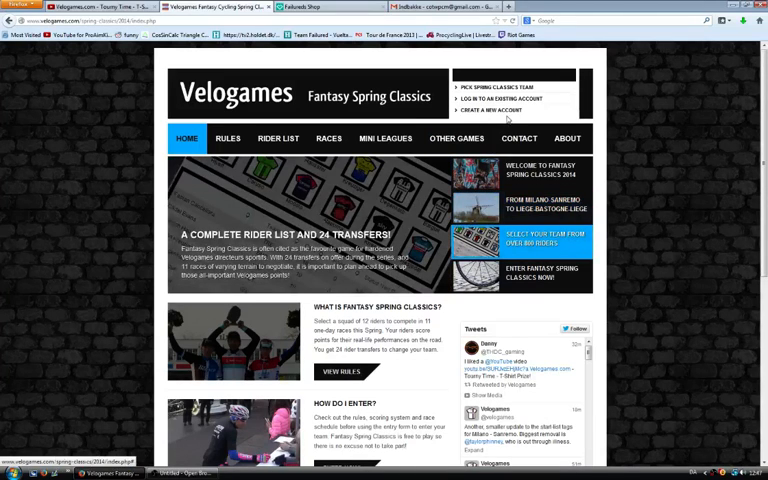
pyautogui.click(492, 112)
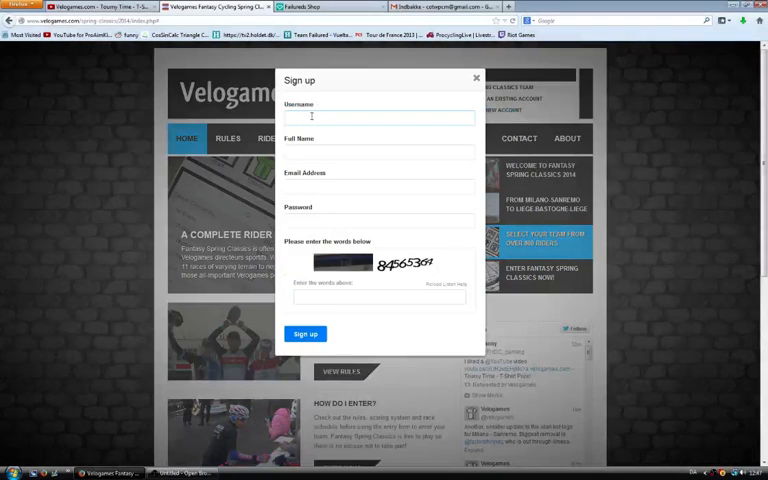
pyautogui.click(378, 116)
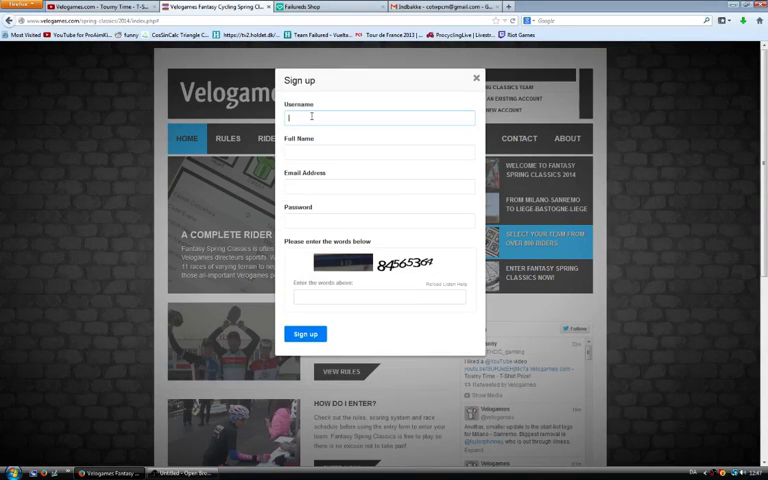
pyautogui.write('Failured')
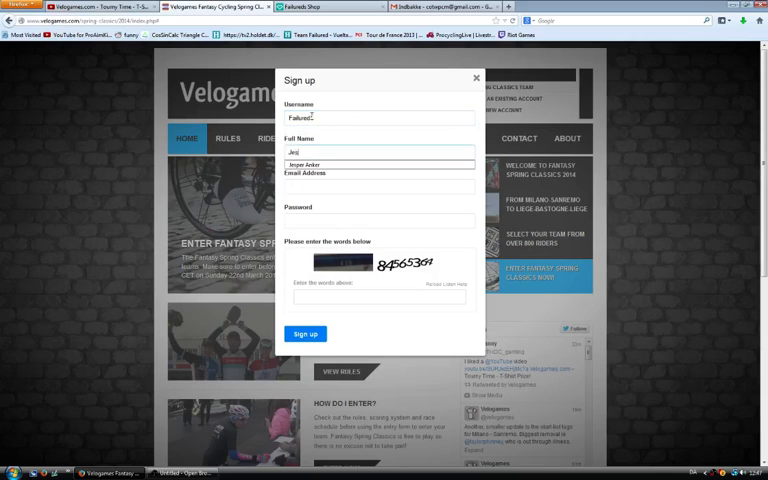
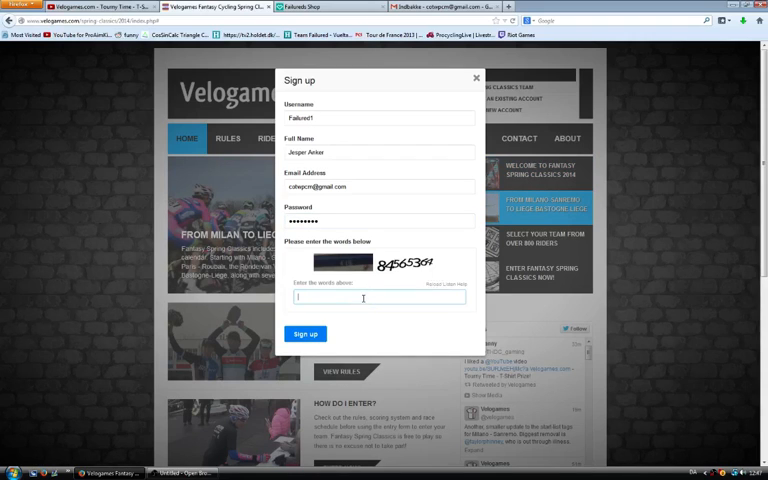
# - Enter the captcha words ('419 84', '536') and submit the registration
pyautogui.write('419 8456')
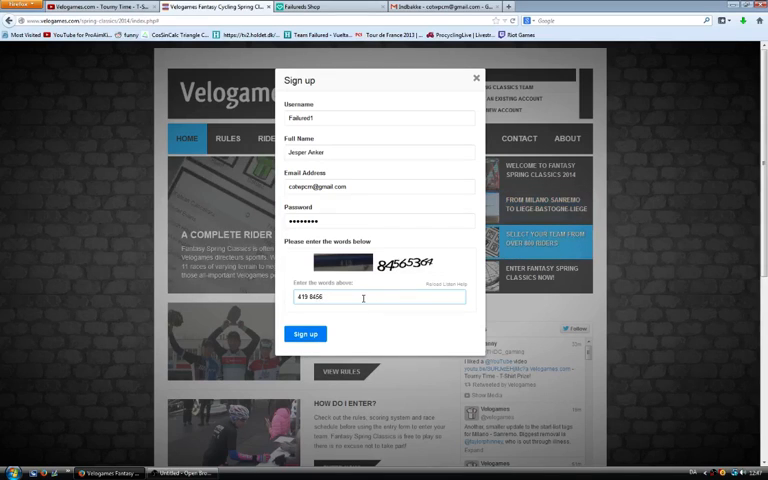
pyautogui.write('536')
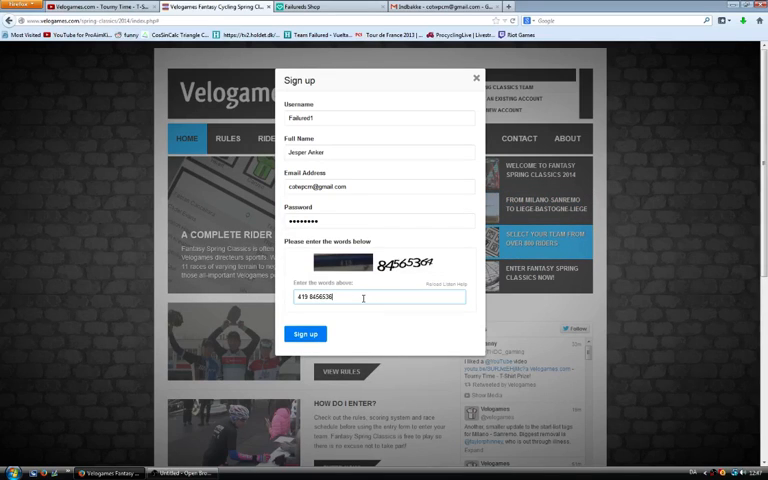
pyautogui.click(306, 332)
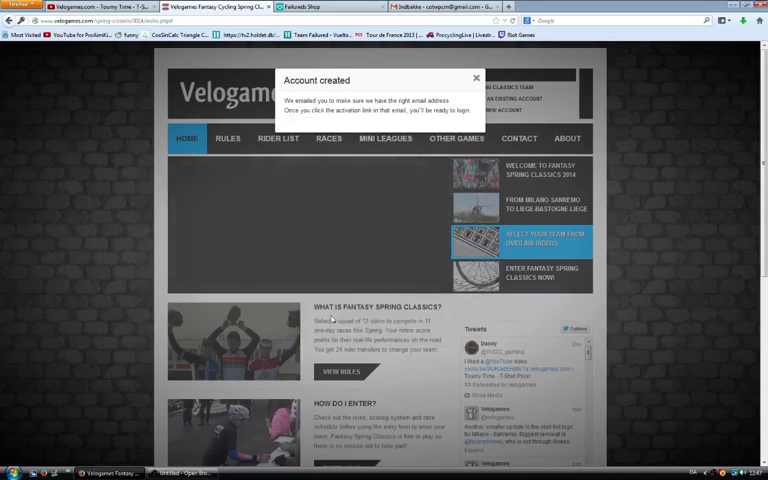
# - Dismiss the account-created message and open the 'Confirm your account' email in Gmail
pyautogui.click(476, 78)
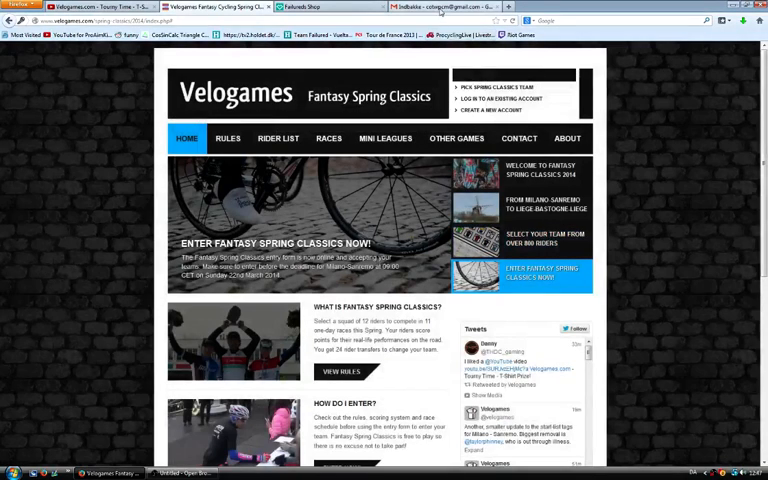
pyautogui.click(436, 8)
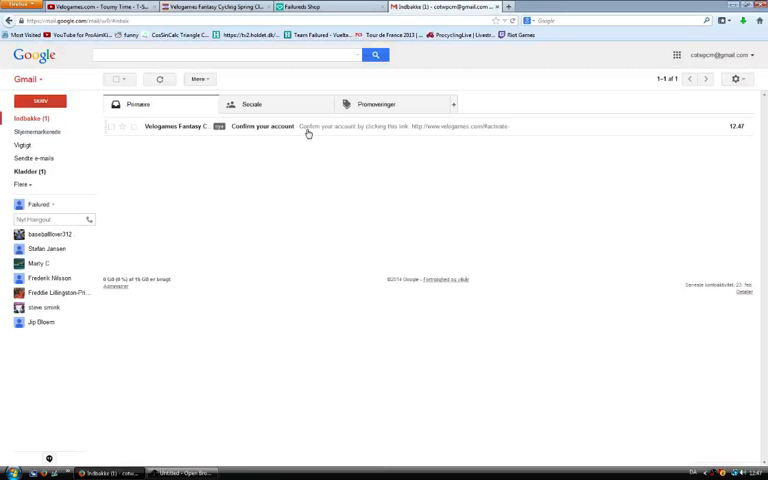
pyautogui.click(260, 126)
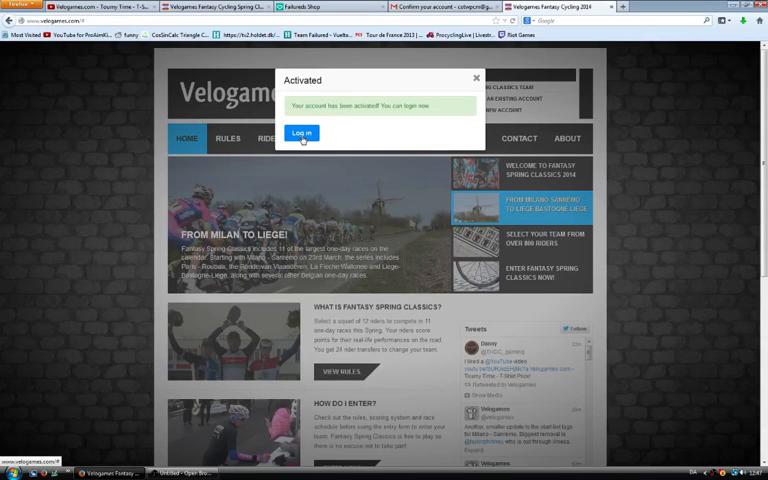
# - Log in from the Activated popup with the account email and password
pyautogui.click(300, 132)
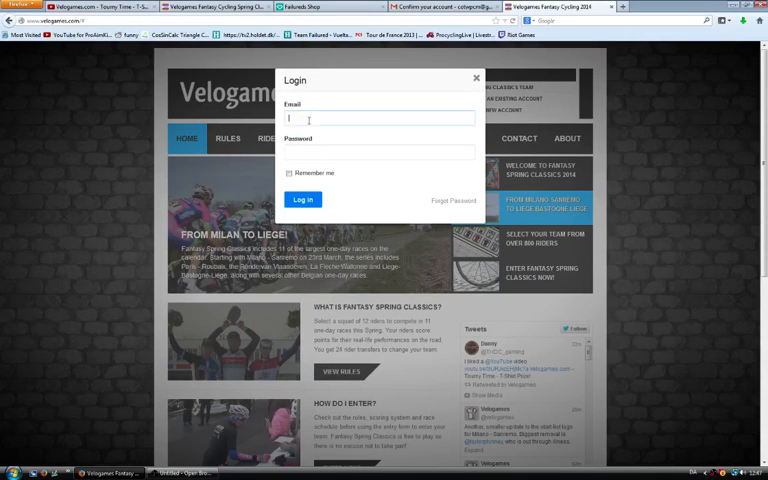
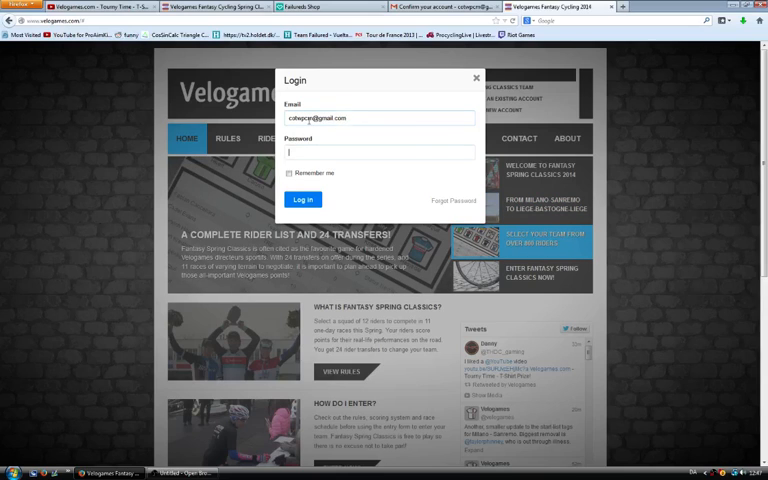
pyautogui.write('password')
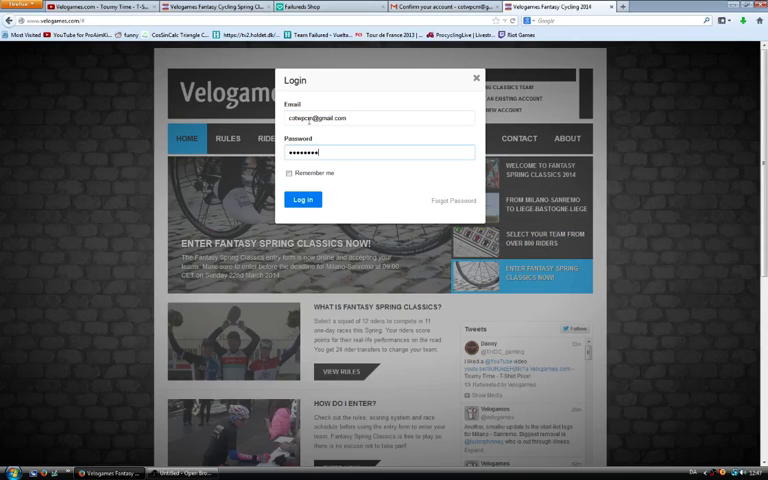
pyautogui.click(304, 200)
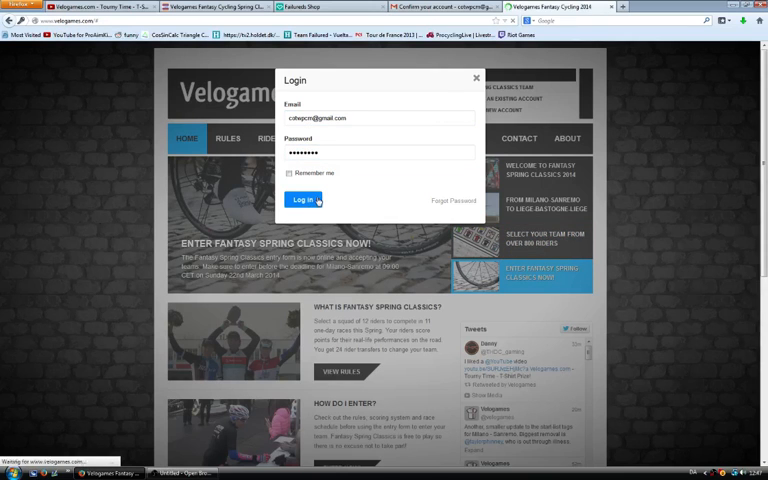
pyautogui.click(304, 200)
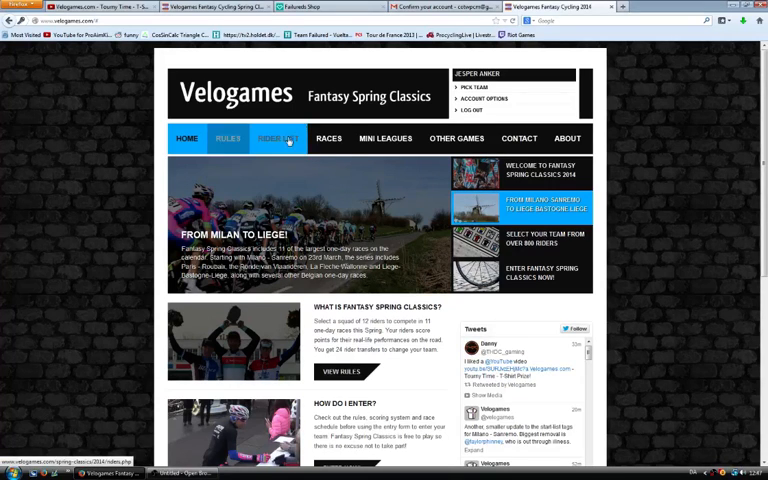
# - Go to the Rules page and scroll through the race schedule to the points tables
pyautogui.click(328, 138)
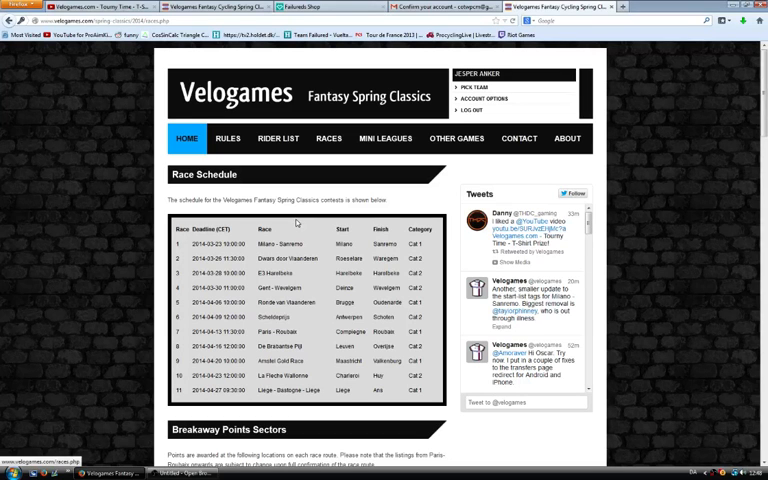
pyautogui.scroll(-3)
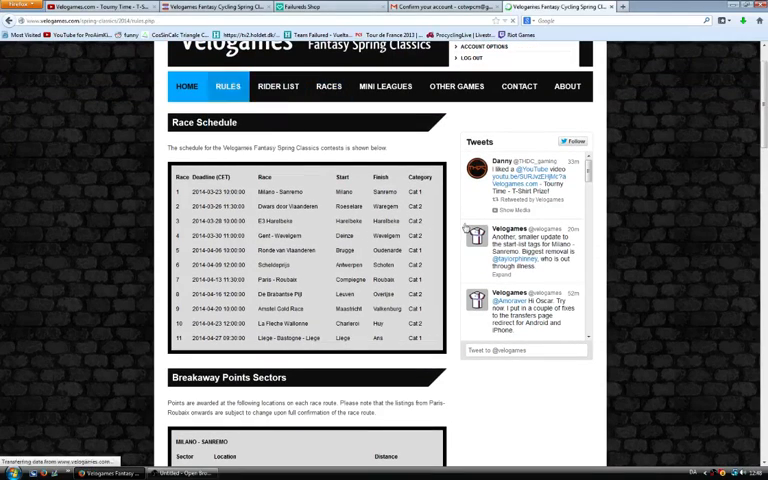
pyautogui.scroll(-3)
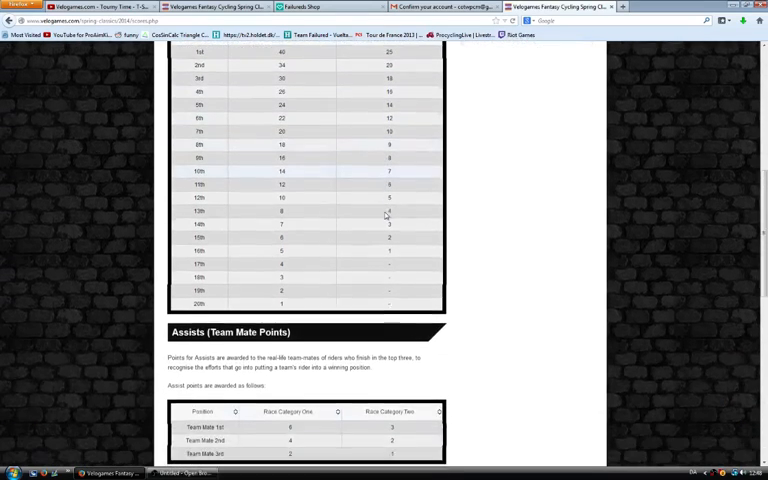
# - Scroll past the assists table to the Breakaway Points section and its scoring table
pyautogui.scroll(-3)
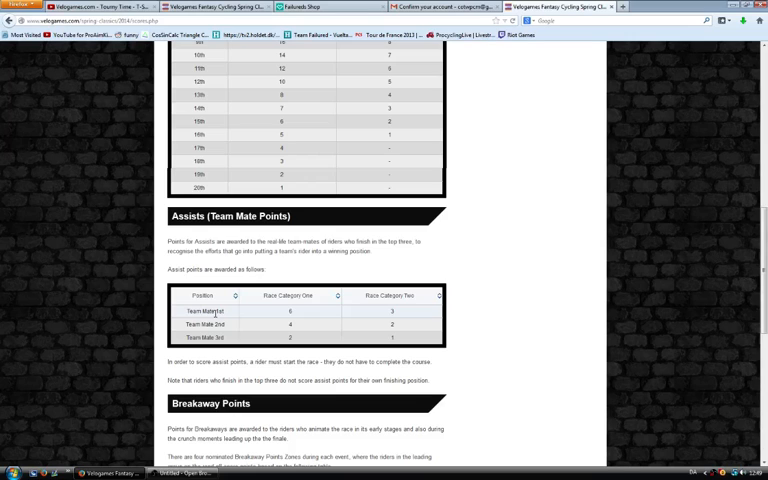
pyautogui.moveTo(392, 300)
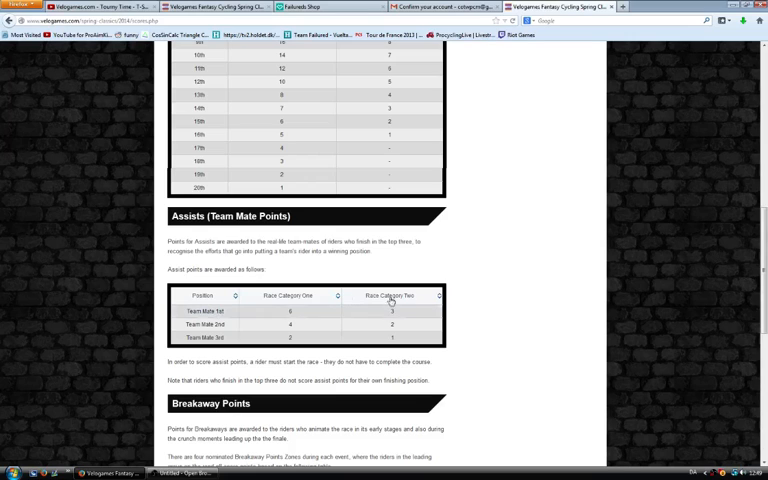
pyautogui.scroll(-3)
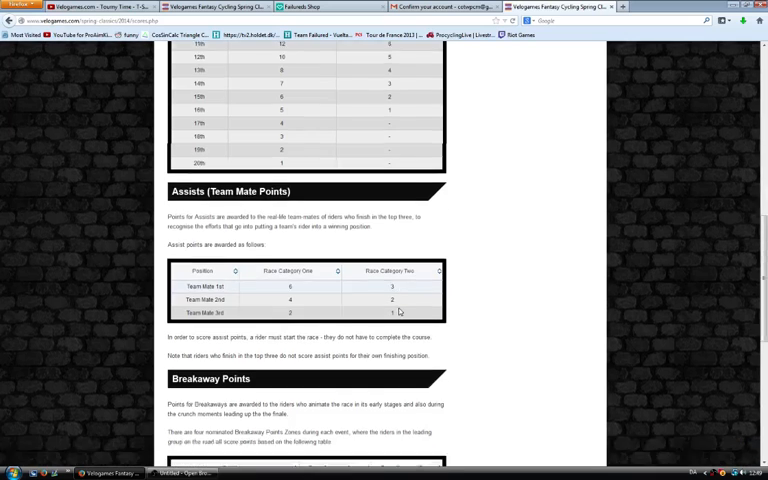
pyautogui.scroll(-3)
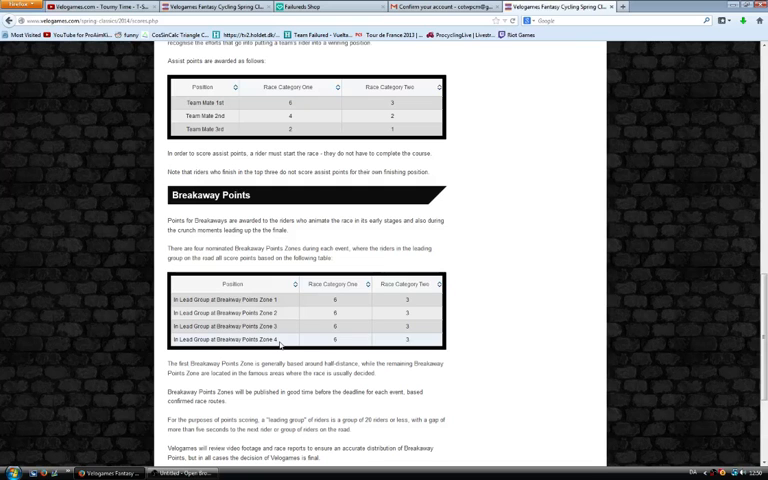
# - Scroll back to the top of the Rules page and go to Select Your Team
pyautogui.scroll(-3)
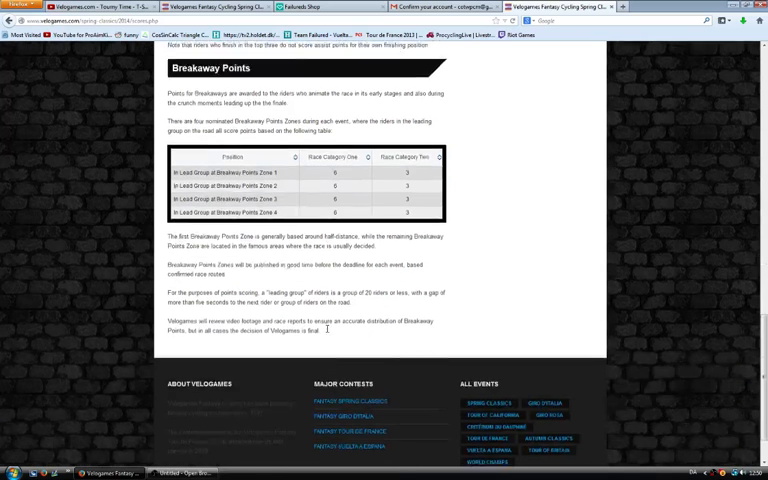
pyautogui.scroll(3)
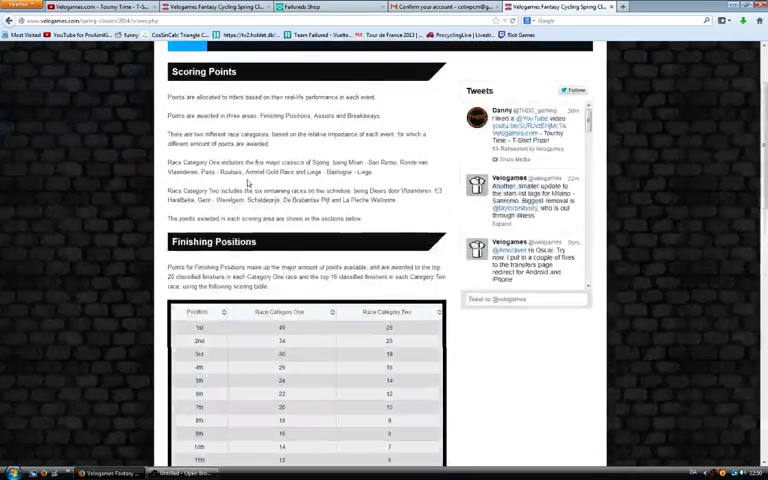
pyautogui.click(228, 138)
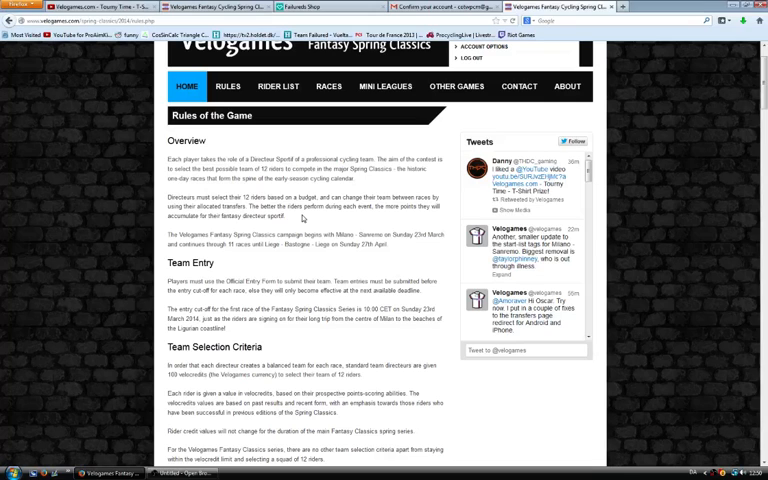
pyautogui.moveTo(272, 226)
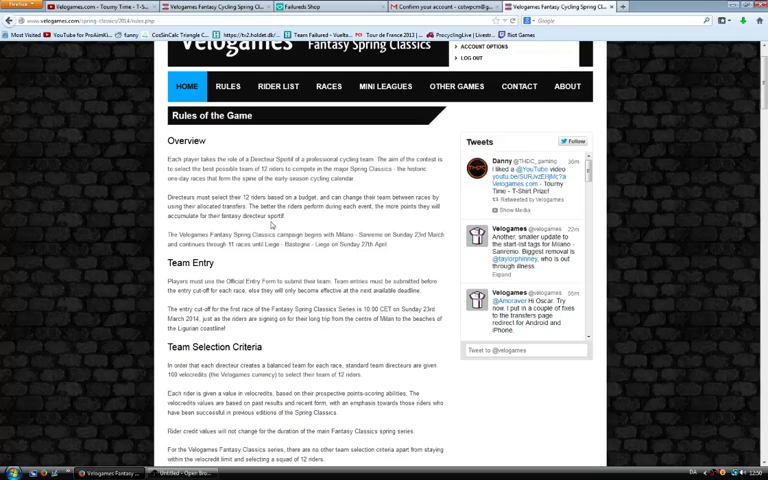
pyautogui.moveTo(316, 224)
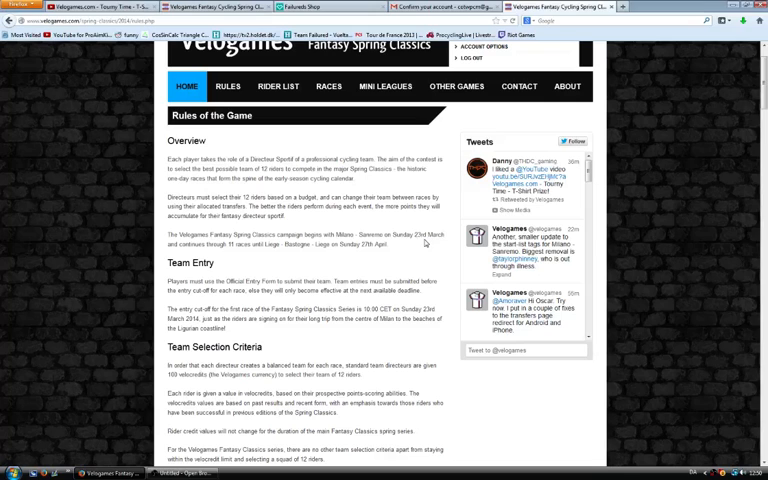
pyautogui.moveTo(424, 244)
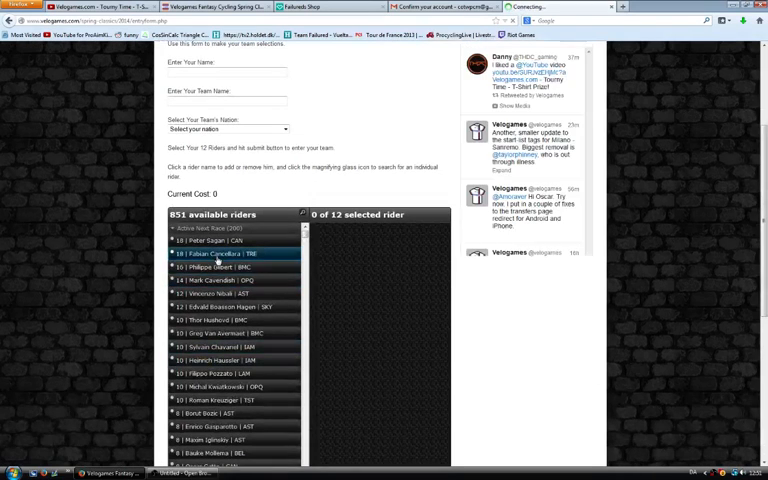
# - Add Fabian Cancellara to the team as rider 1 of 12
pyautogui.click(232, 252)
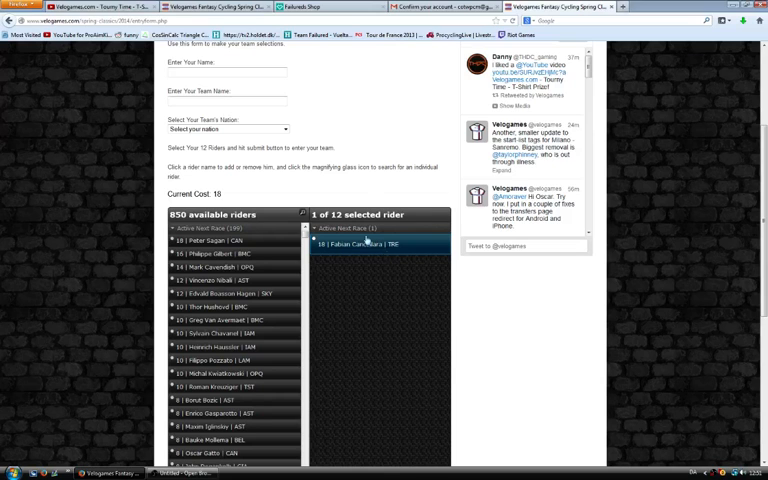
pyautogui.scroll(3)
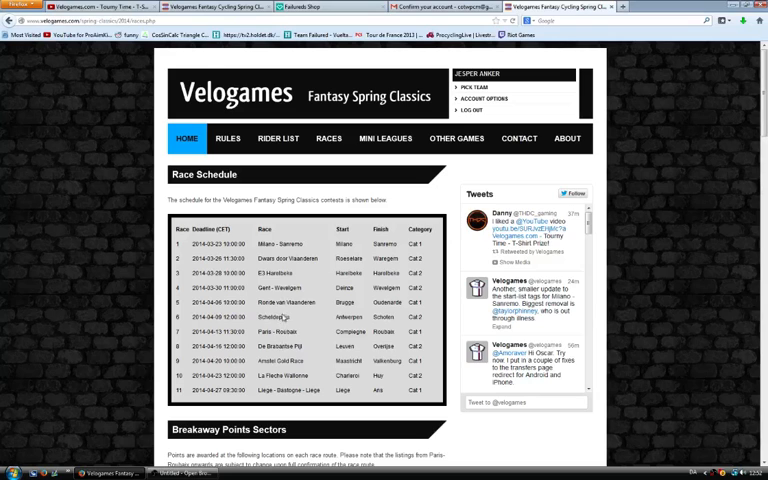
pyautogui.moveTo(278, 138)
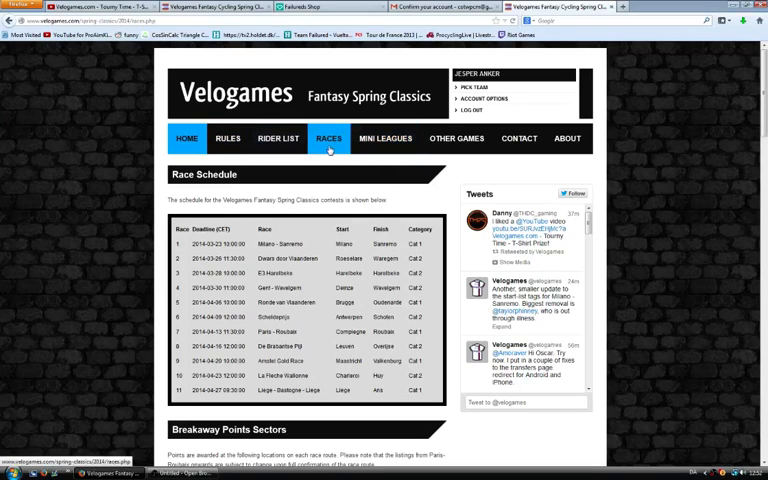
# - Return via Races and Home to the team selection page, now showing 0 of 12 riders
pyautogui.click(186, 138)
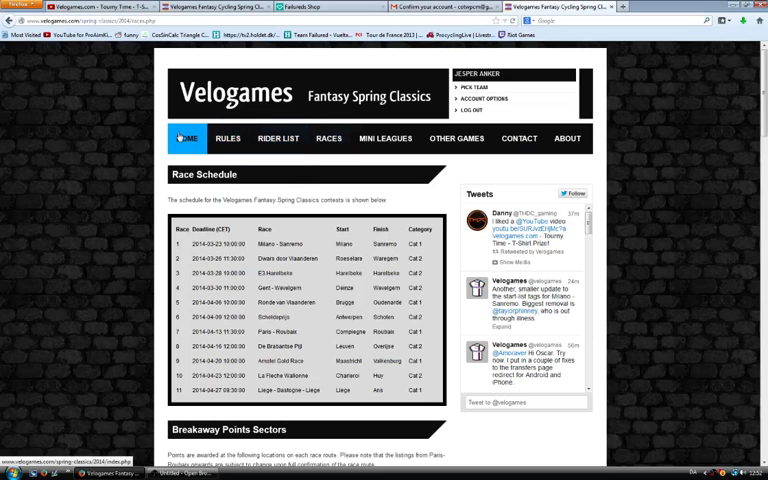
pyautogui.click(188, 138)
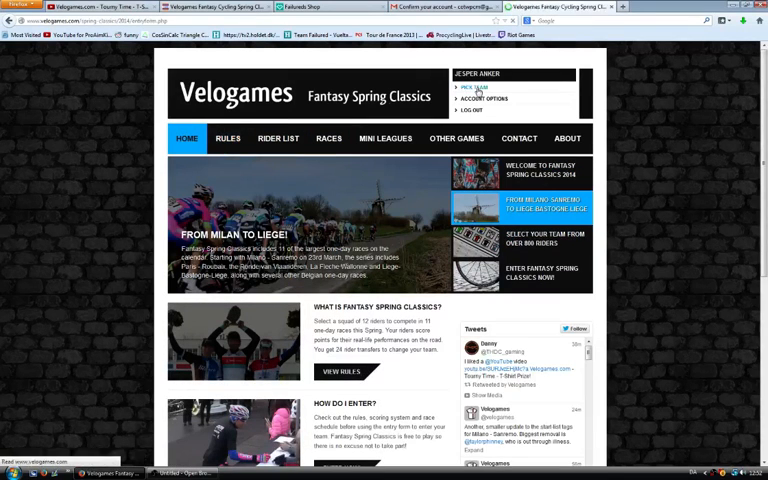
pyautogui.click(476, 90)
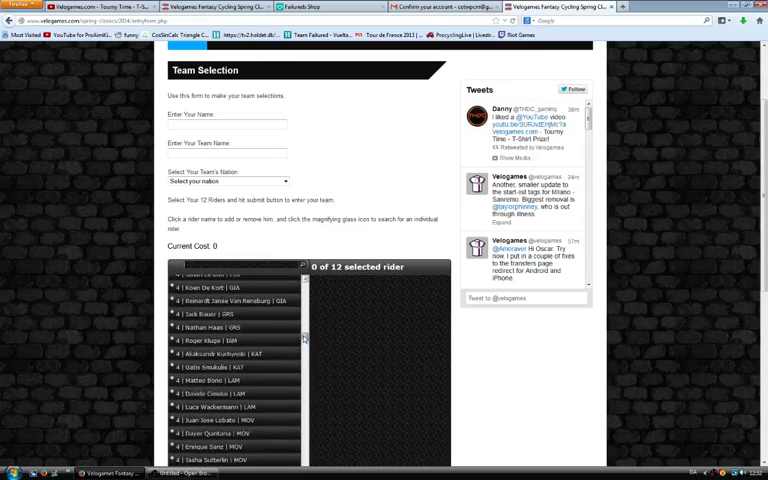
# - Search the rider list for 'Canc' and pick Fabian Cancellara plus a second rider
pyautogui.scroll(-3)
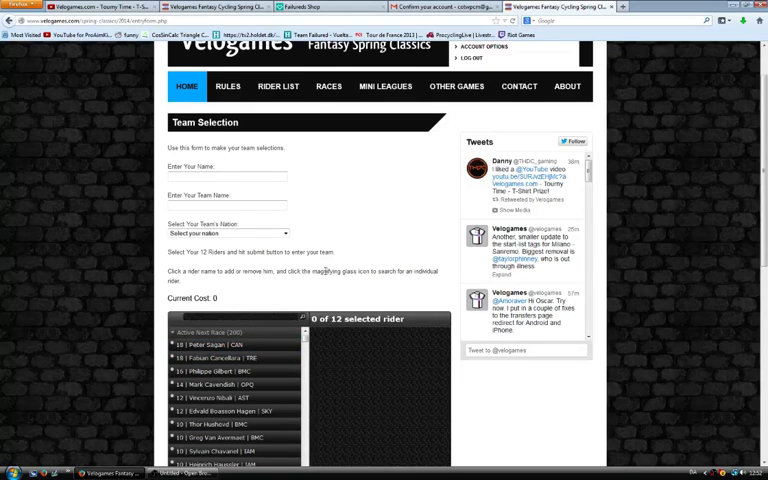
pyautogui.scroll(-3)
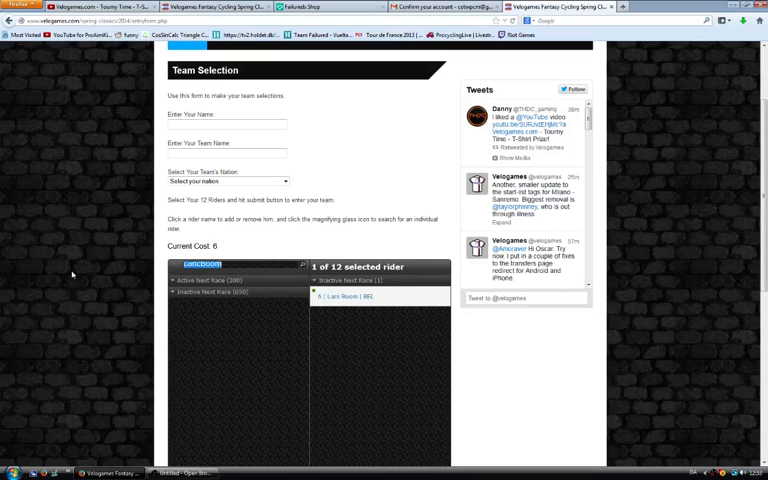
pyautogui.write('Canc')
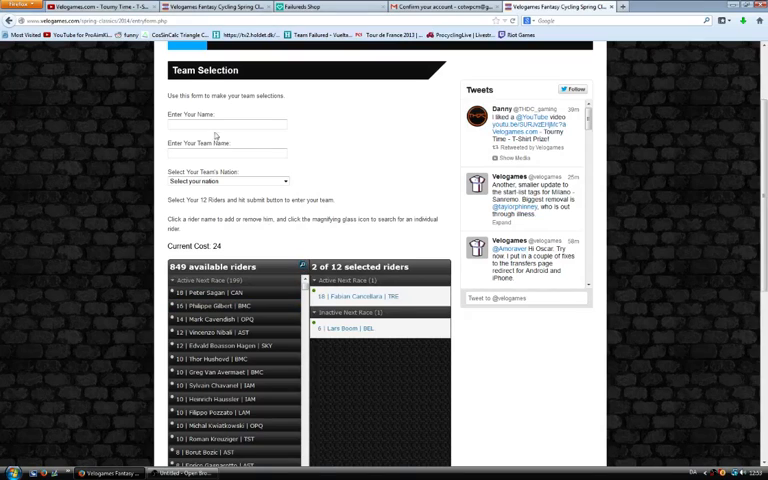
# - Enter the manager name, team name 'Team Failured' and choose a nation
pyautogui.click(228, 124)
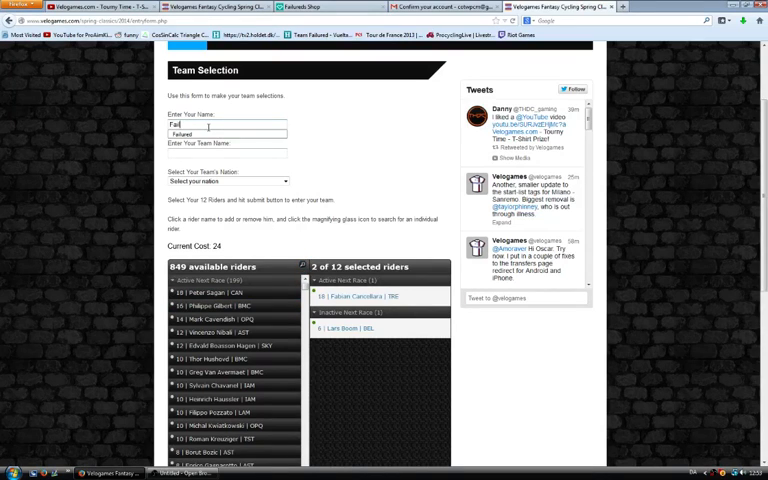
pyautogui.write('Team CSC')
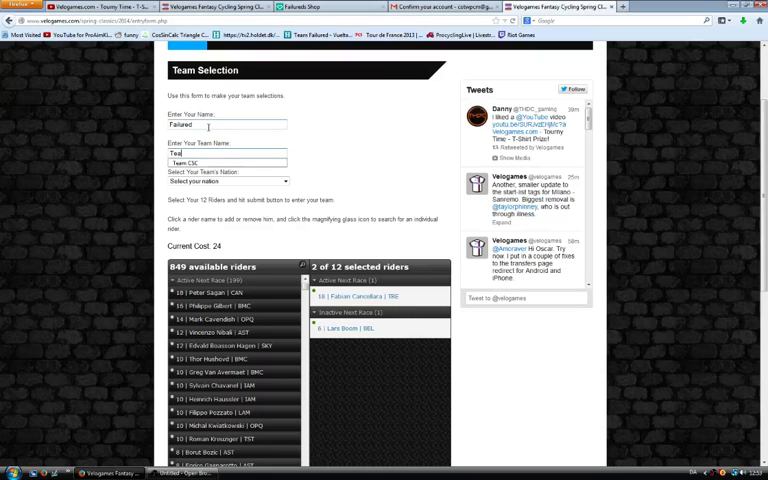
pyautogui.write('Team Failured')
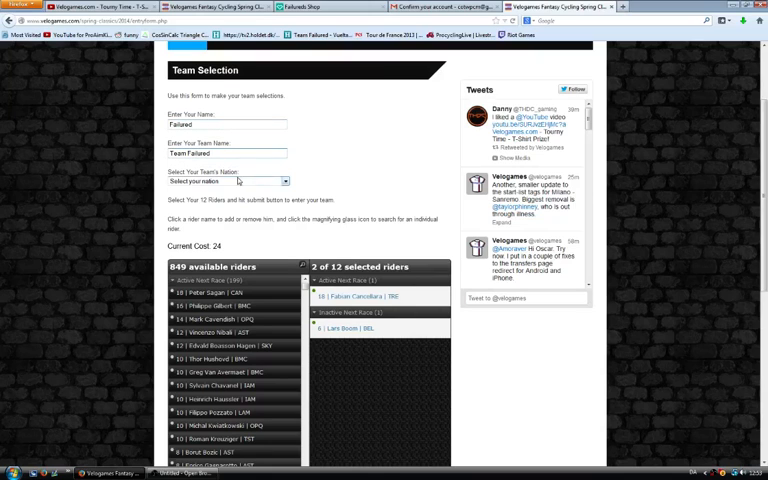
pyautogui.click(284, 180)
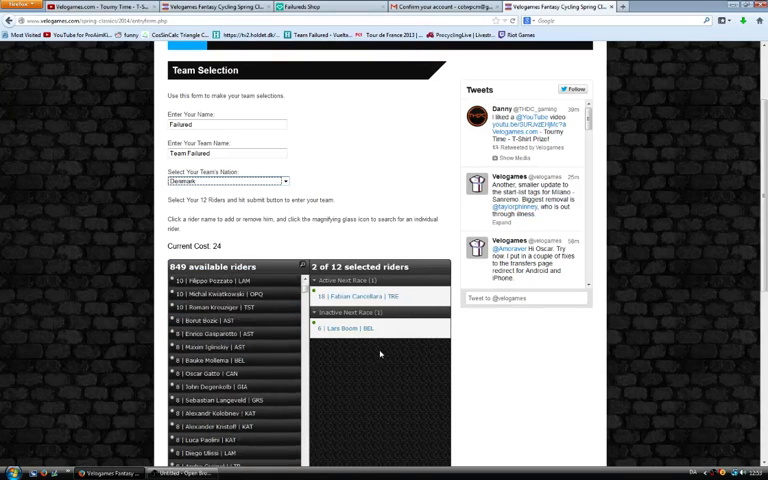
# - Submit the two-rider team with Submit Team
pyautogui.scroll(-3)
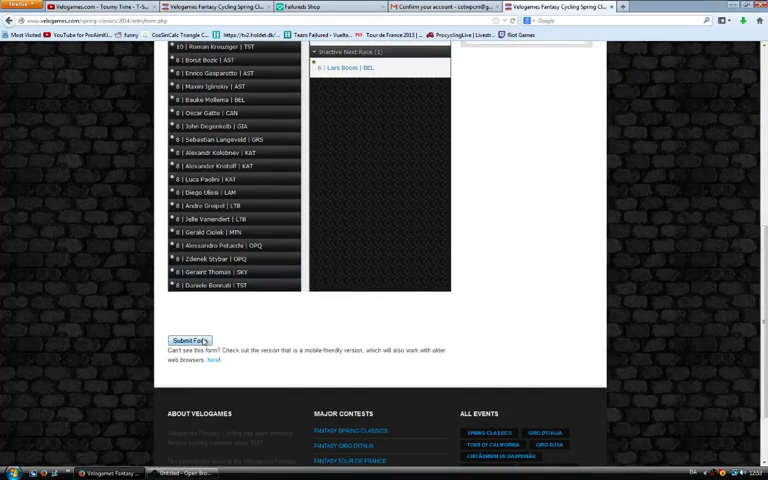
pyautogui.click(190, 340)
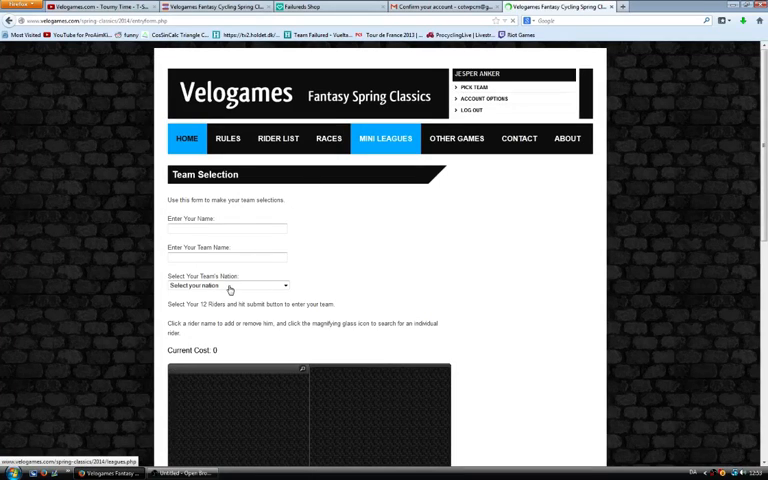
# - Submit the chosen 12-rider team and reach the Entry Confirmation page
pyautogui.scroll(-3)
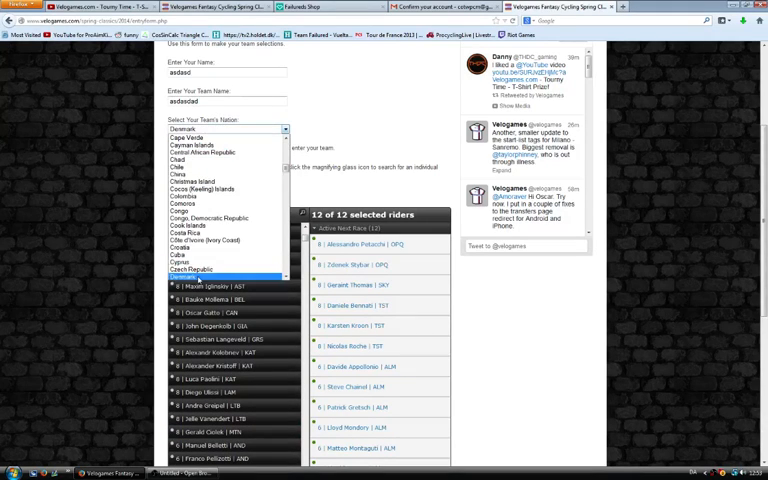
pyautogui.scroll(-3)
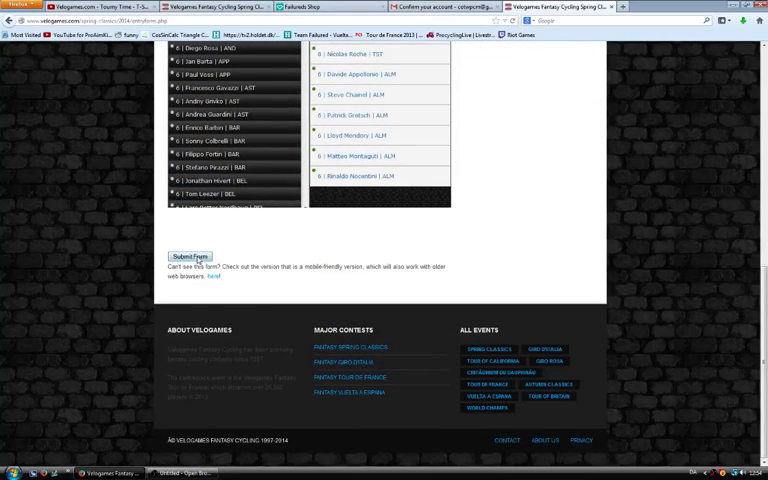
pyautogui.click(196, 254)
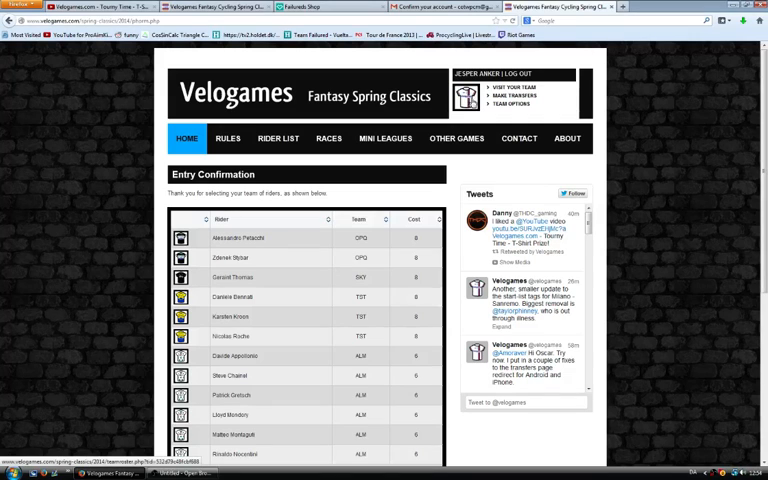
# - Choose a new team jersey in Team Options, save it, and return to the team page
pyautogui.click(512, 104)
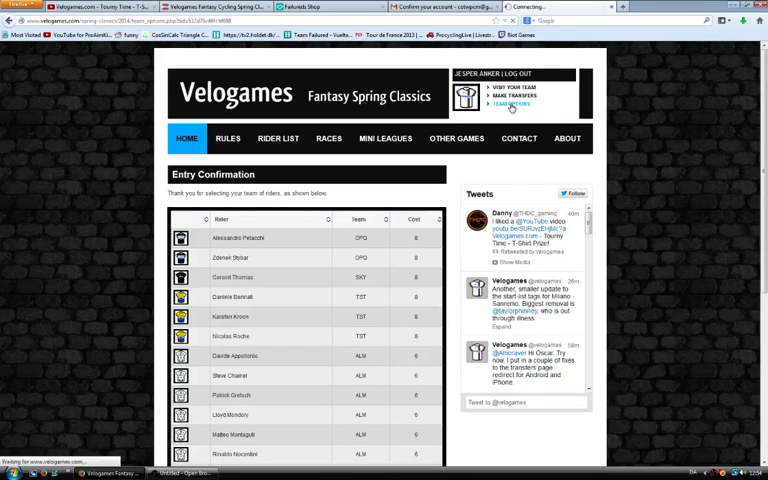
pyautogui.click(508, 104)
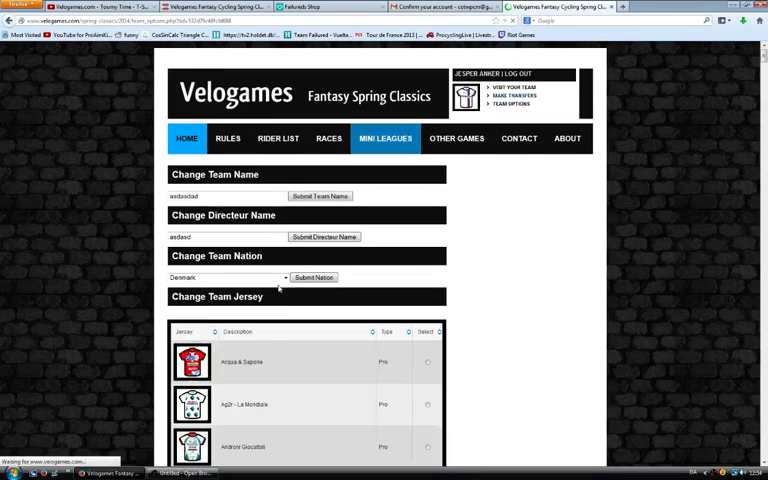
pyautogui.scroll(-3)
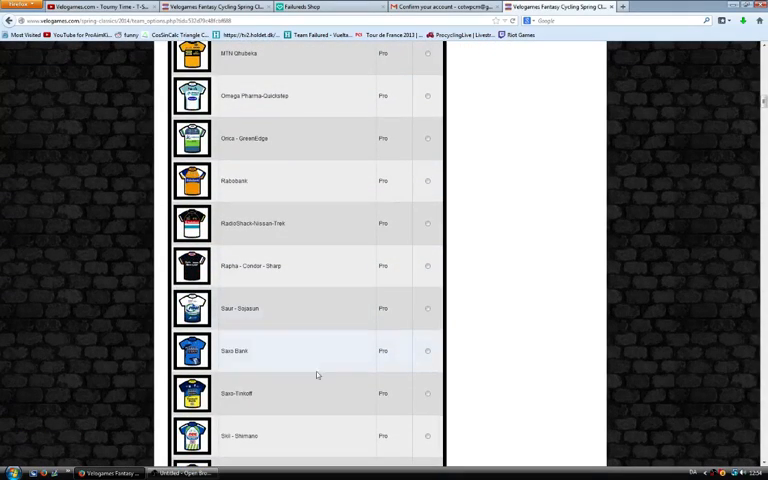
pyautogui.scroll(-3)
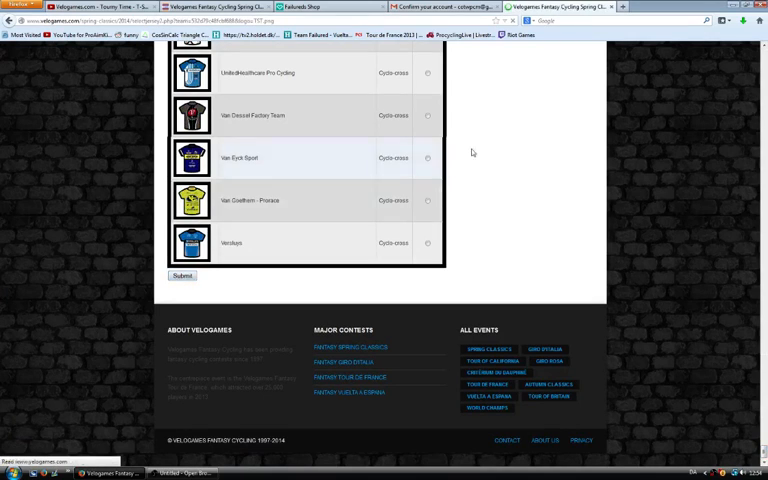
pyautogui.click(180, 276)
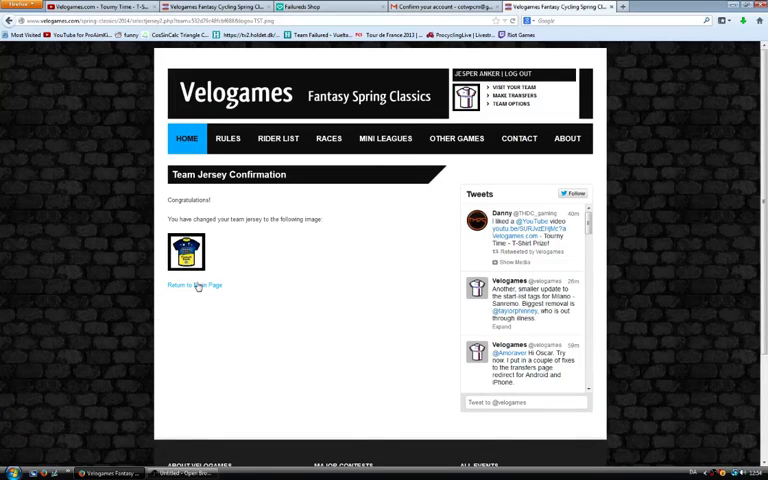
pyautogui.click(190, 284)
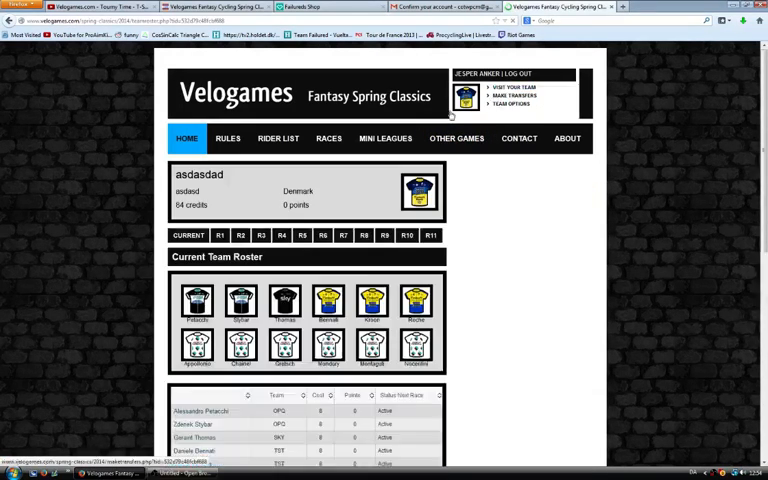
# - Scroll the Mini Leagues page down to the 'How to create your own mini league' form
pyautogui.scroll(-3)
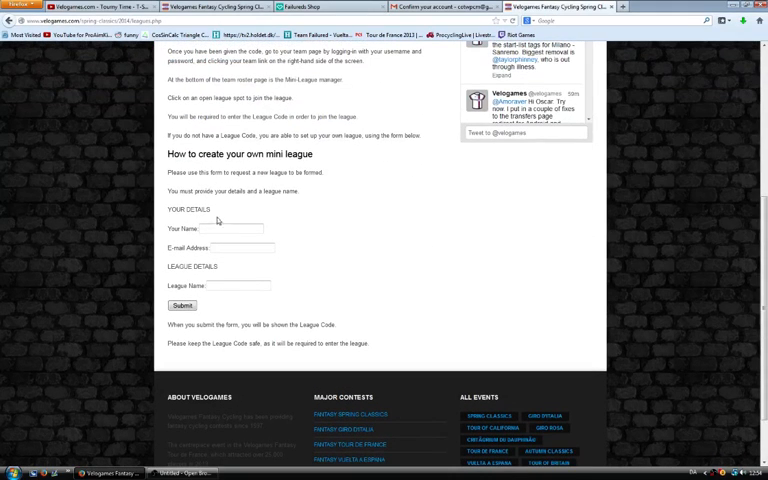
# - Request a mini league named Tutorial with your name and gmail.com address, then submit
pyautogui.click(228, 228)
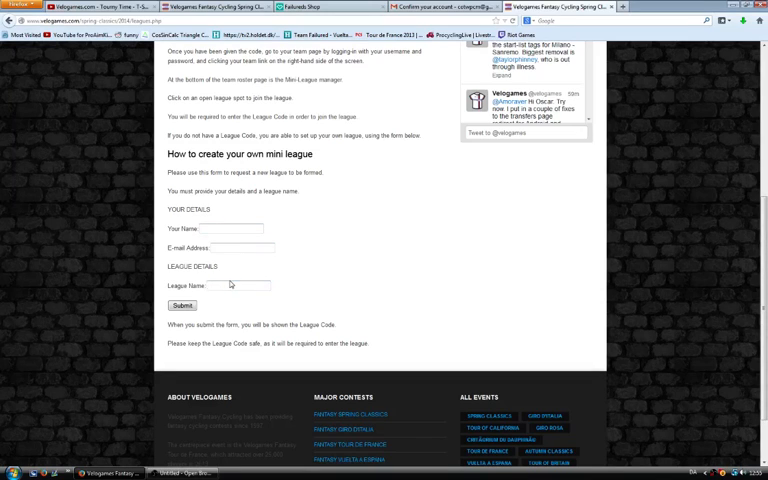
pyautogui.write('Te')
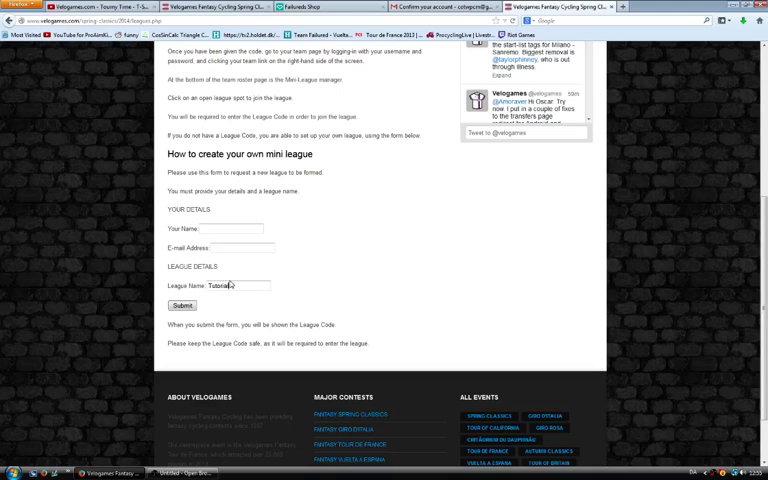
pyautogui.write('Fai')
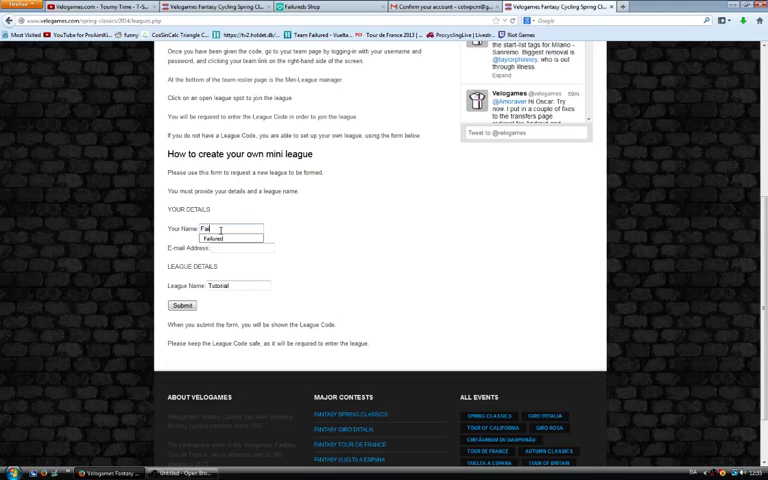
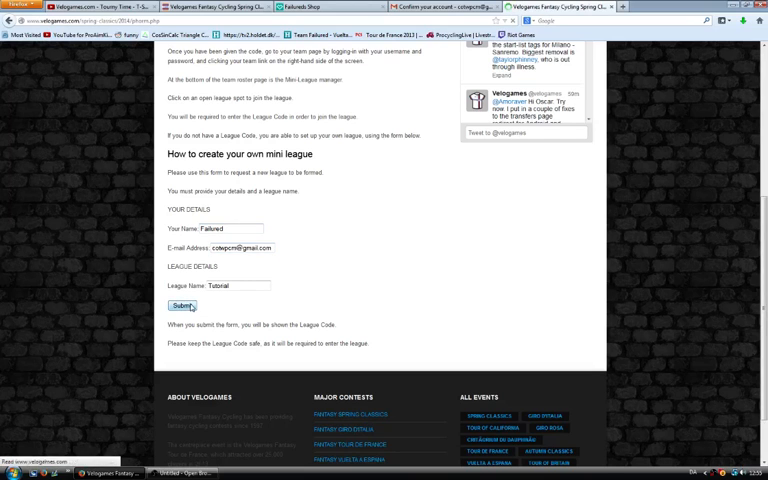
pyautogui.click(184, 306)
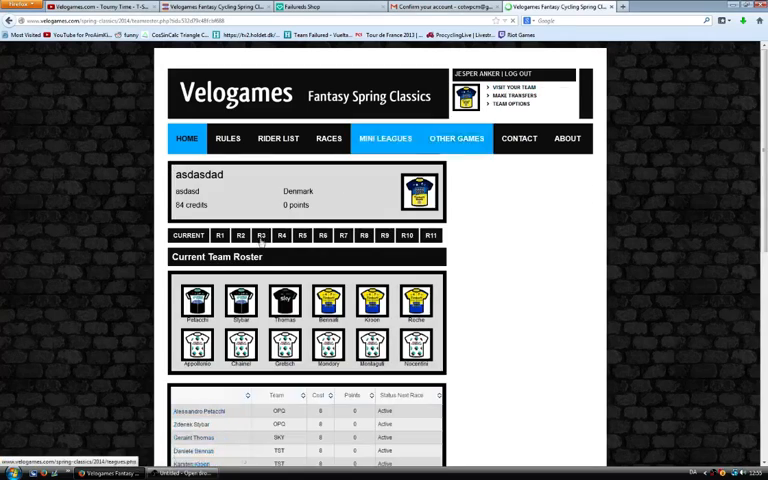
# - Join the Tutorial private league using its league code and confirm the team's entry
pyautogui.scroll(-3)
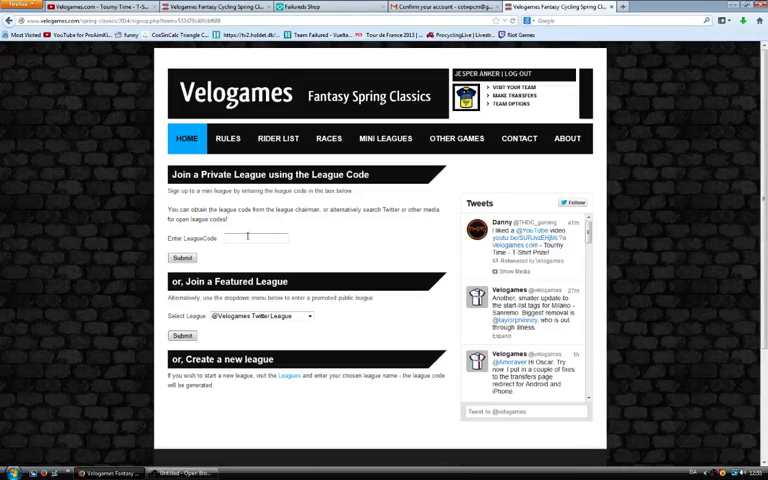
pyautogui.click(184, 256)
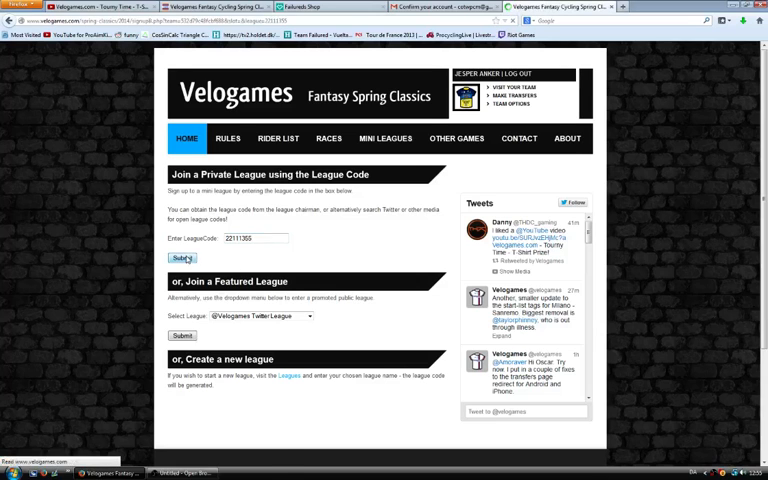
pyautogui.click(184, 260)
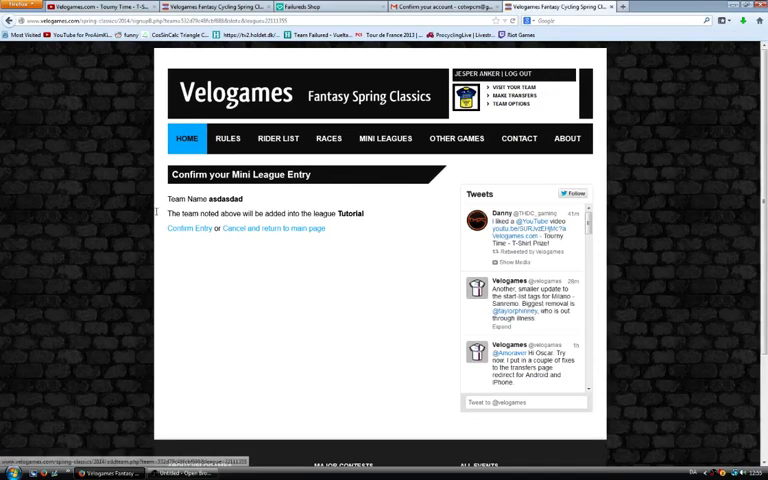
pyautogui.click(188, 228)
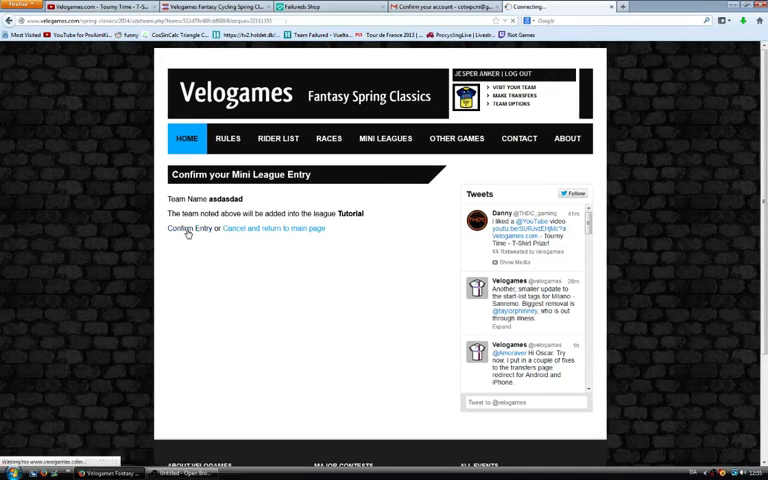
pyautogui.click(190, 228)
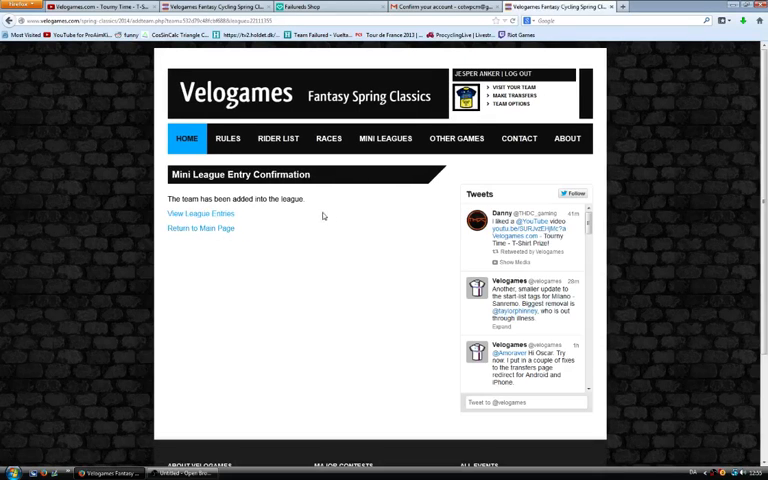
pyautogui.moveTo(340, 224)
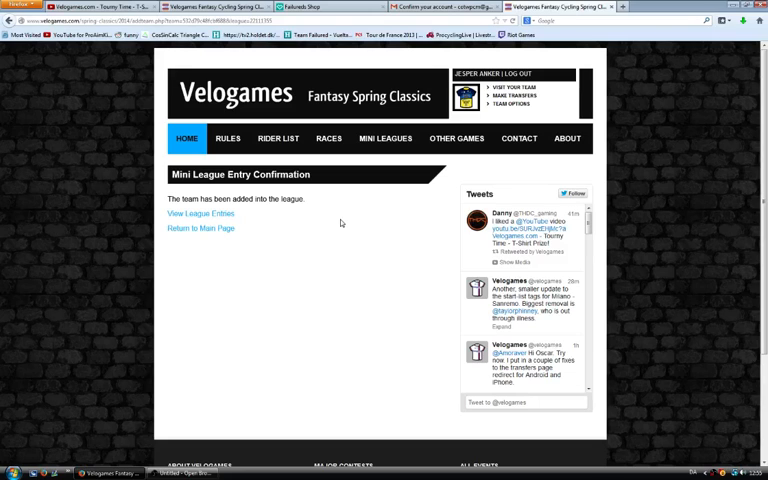
# - Go to the Make Transfers page from the sidebar
pyautogui.click(456, 138)
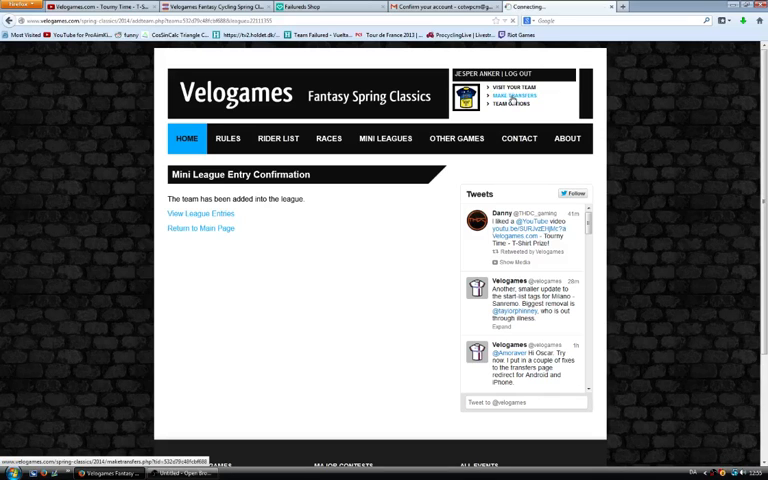
pyautogui.click(516, 88)
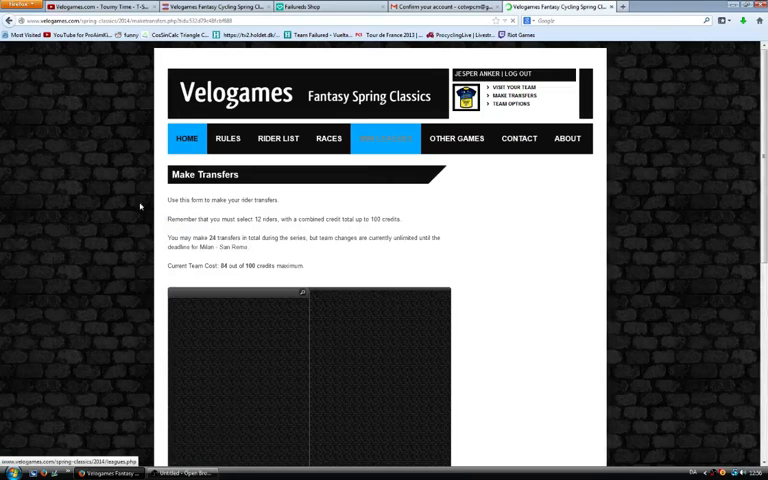